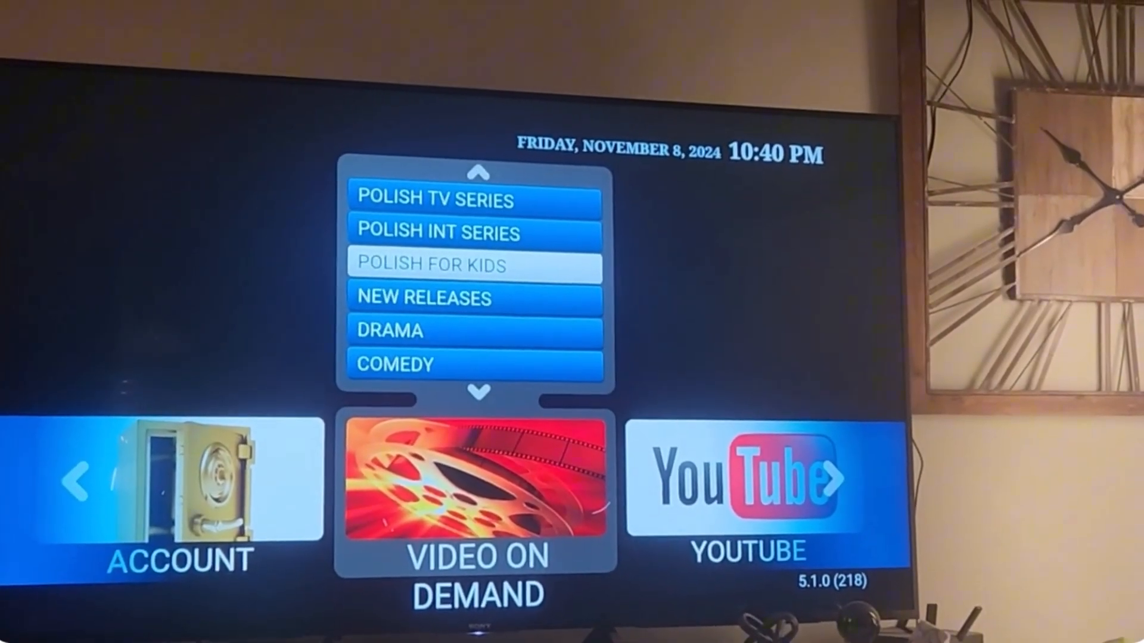
Step: Scroll through StbEmu's Video On Demand category list
scroll(up, 3)
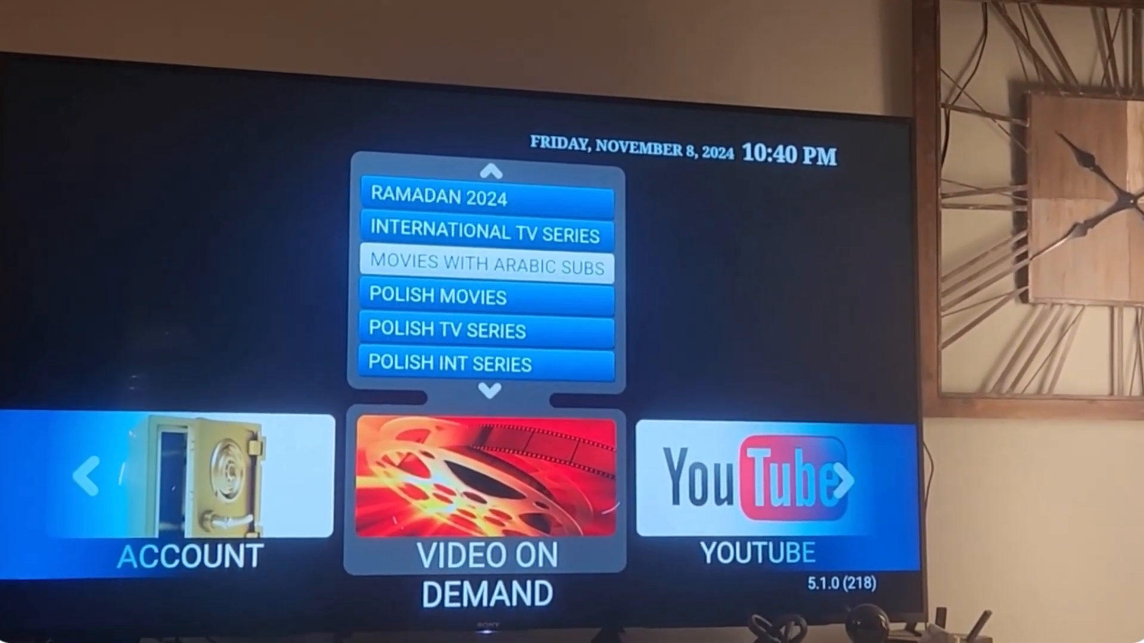
scroll(up, 3)
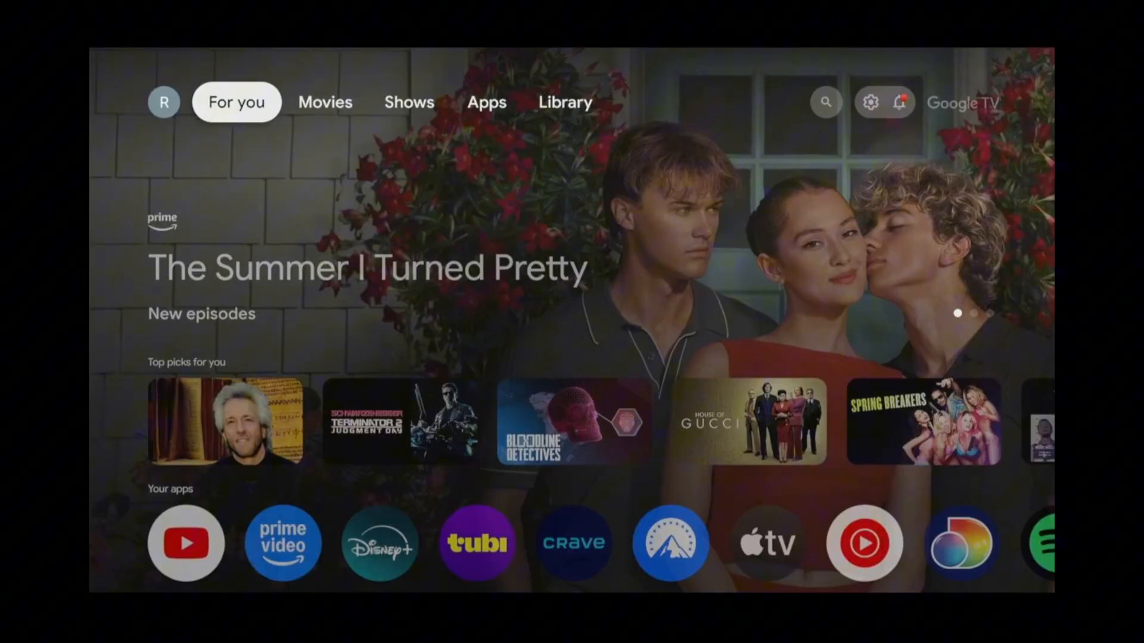
Step: Move along the Google TV top bar to reach StbEmu's installed app listing
click(325, 102)
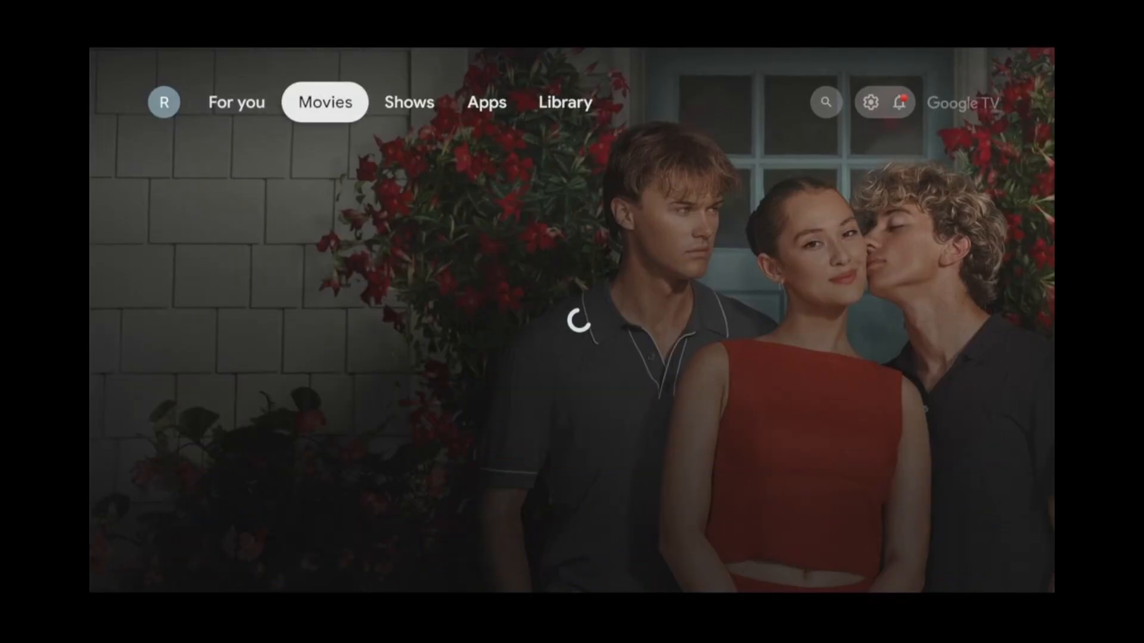
click(486, 102)
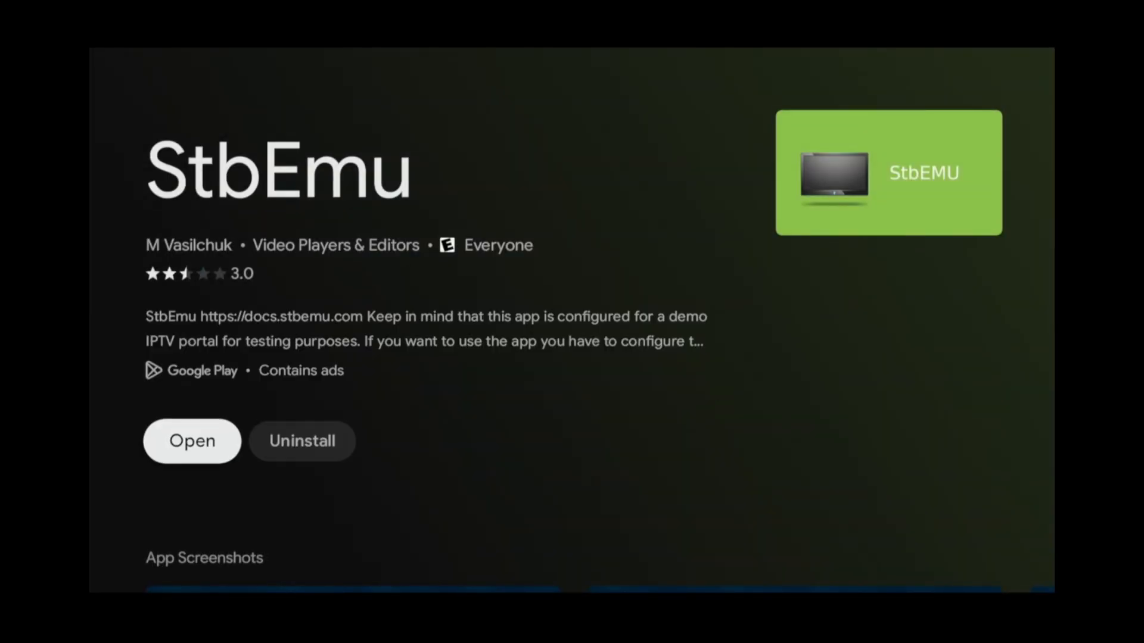
Step: Open StbEmu, choose Configure Application, and enter the STB profile settings
click(192, 441)
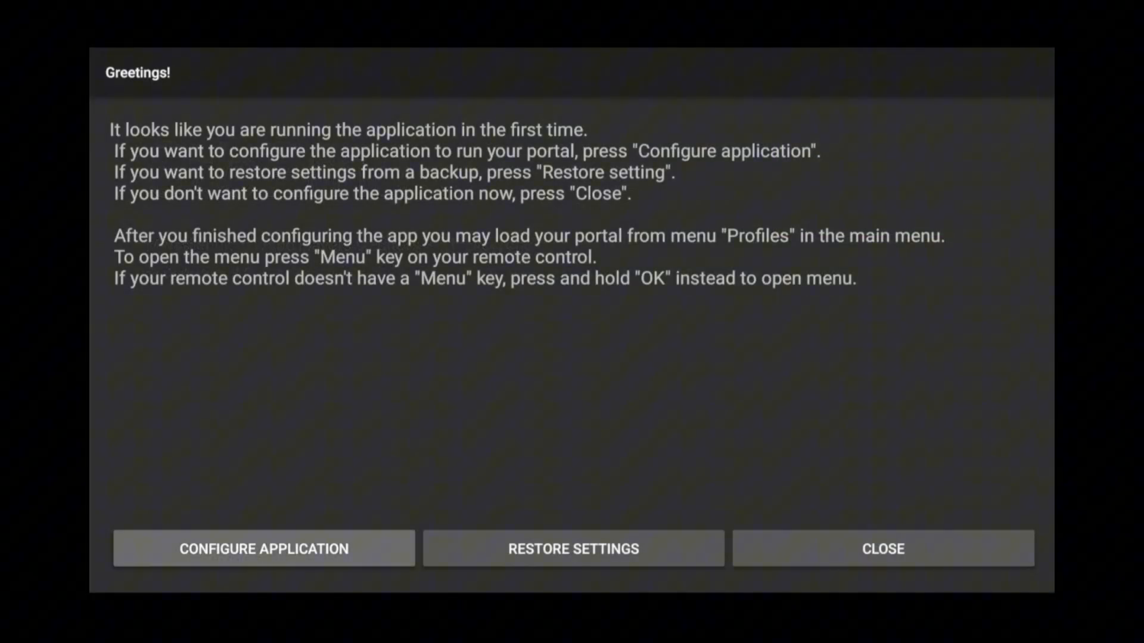
click(263, 548)
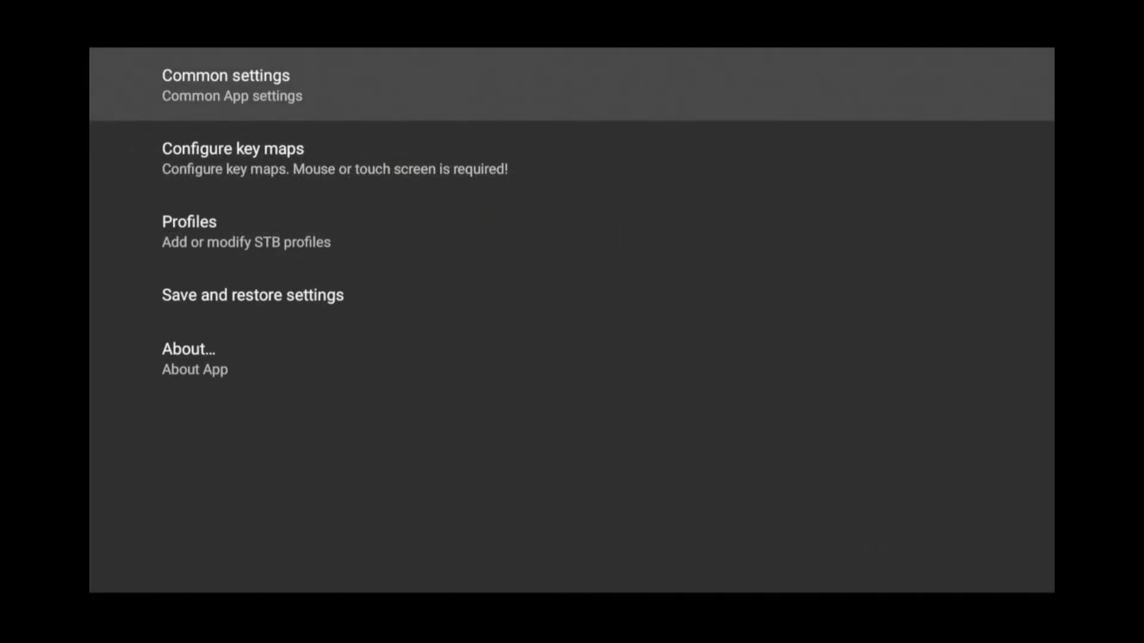
click(188, 222)
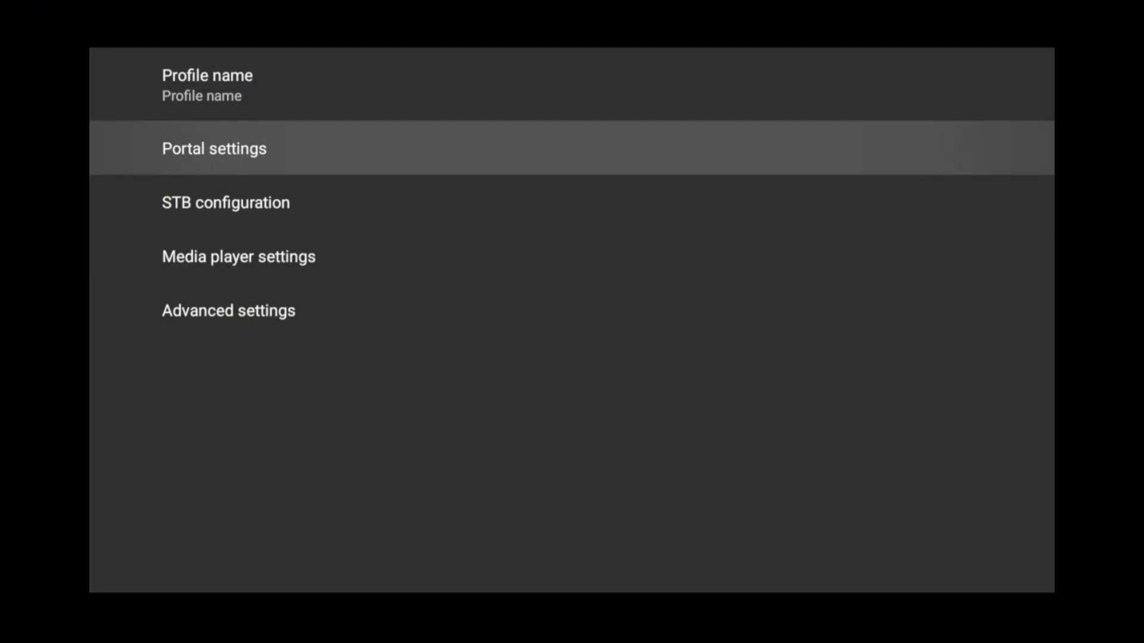
Step: Set the profile's portal URL to mylink.com and go back to profile settings
click(213, 148)
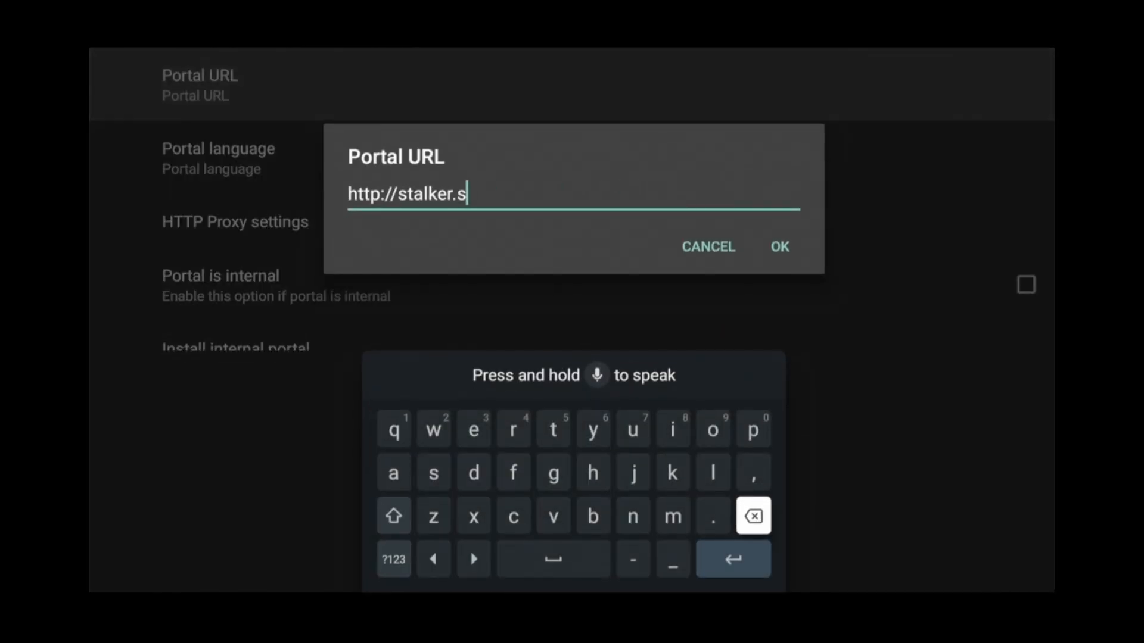
click(753, 515)
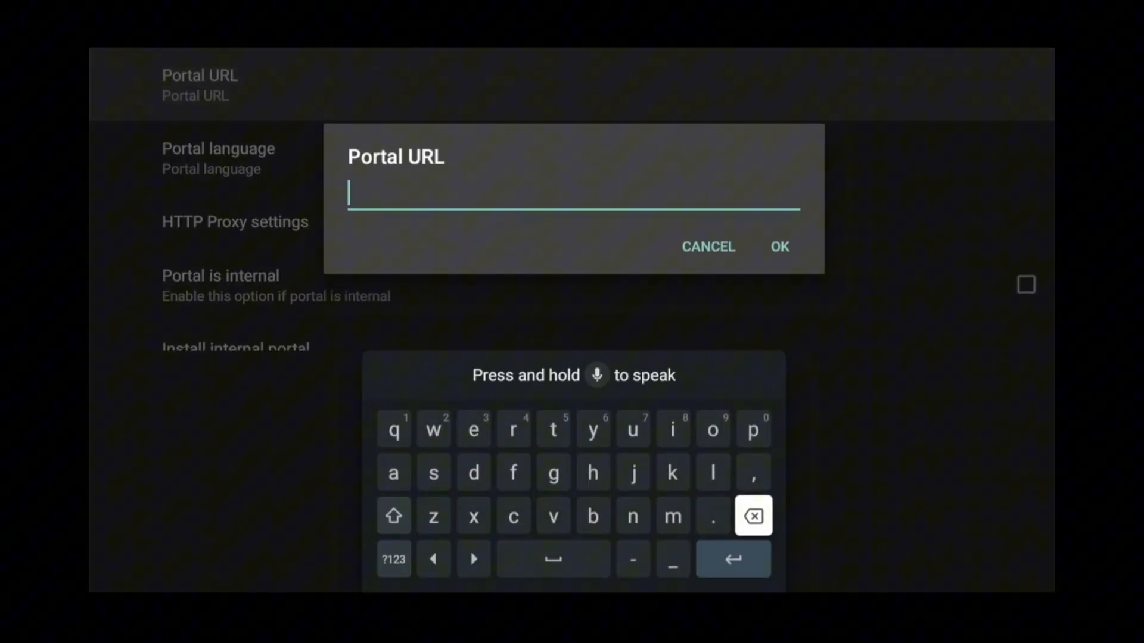
text(mylink.com)
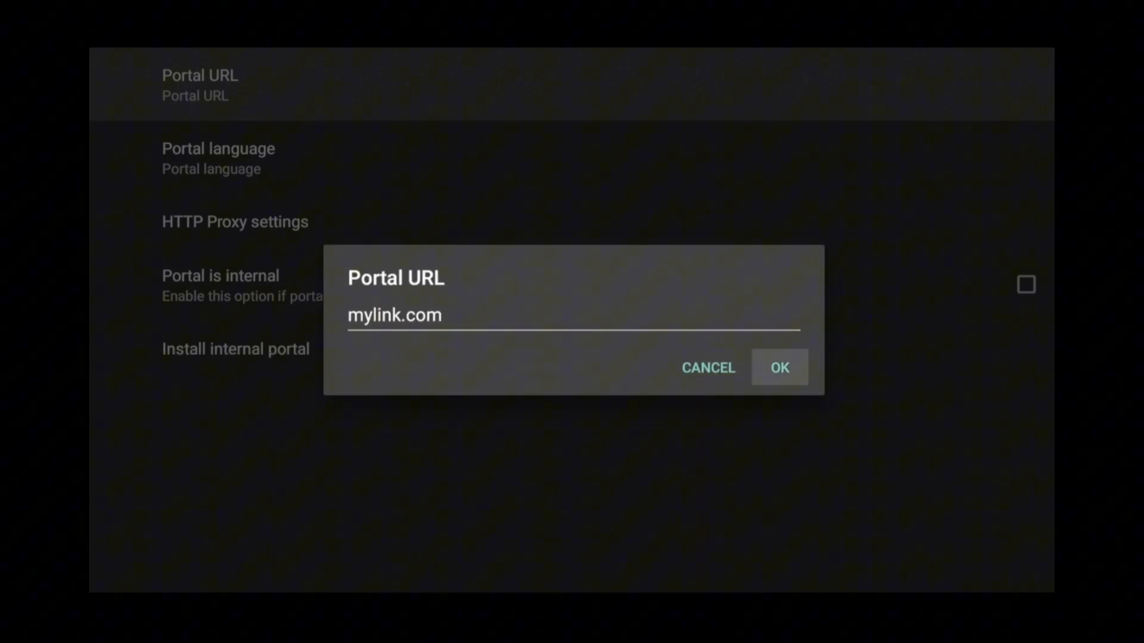
click(779, 367)
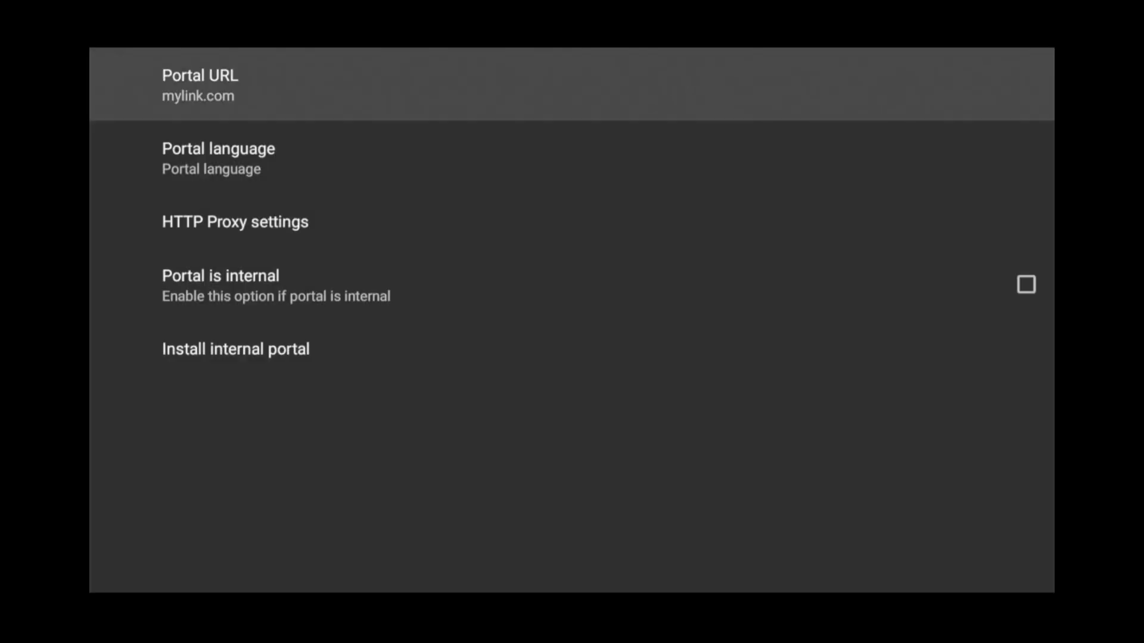
key(Back)
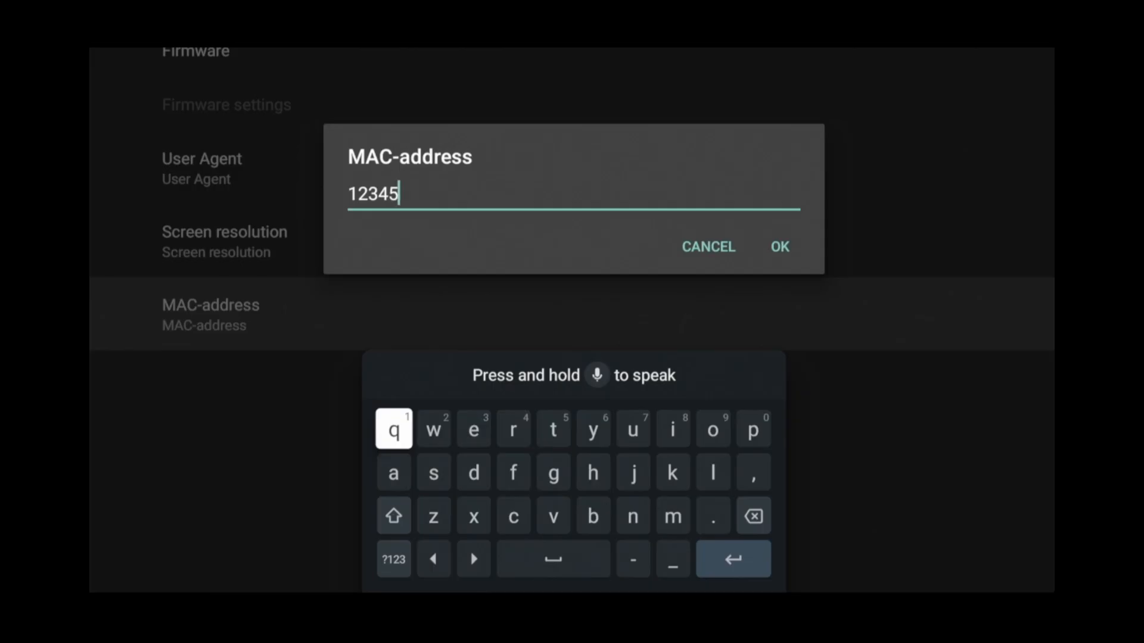
Step: Confirm the new MAC address in STB configuration
click(779, 247)
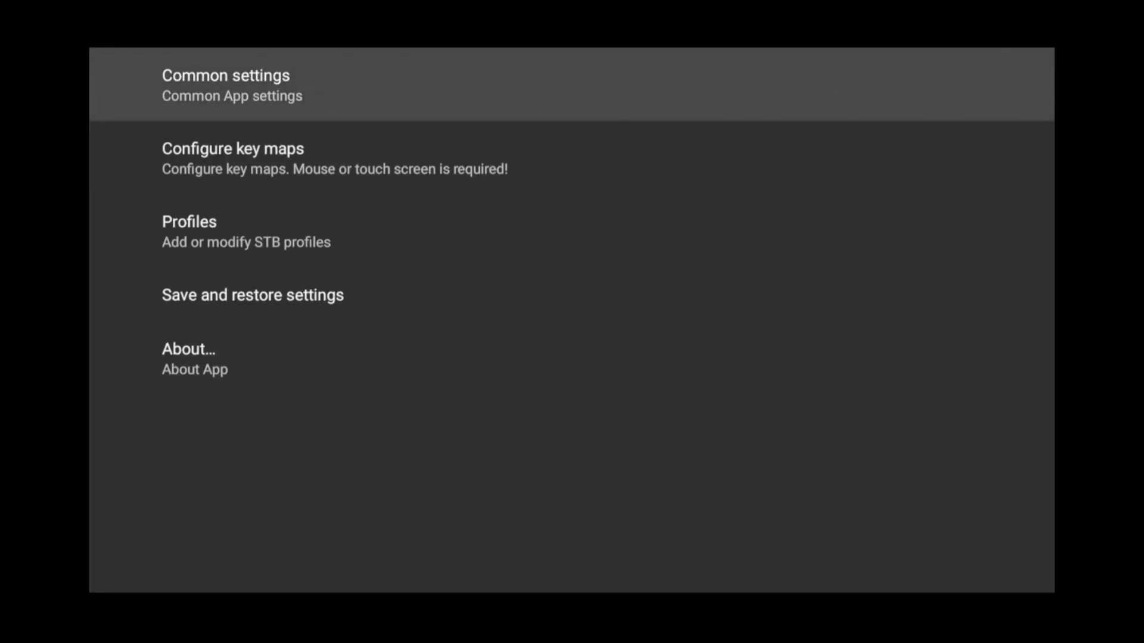
Step: Leave settings and confirm CLOSE APP to exit StbEmu
click(641, 228)
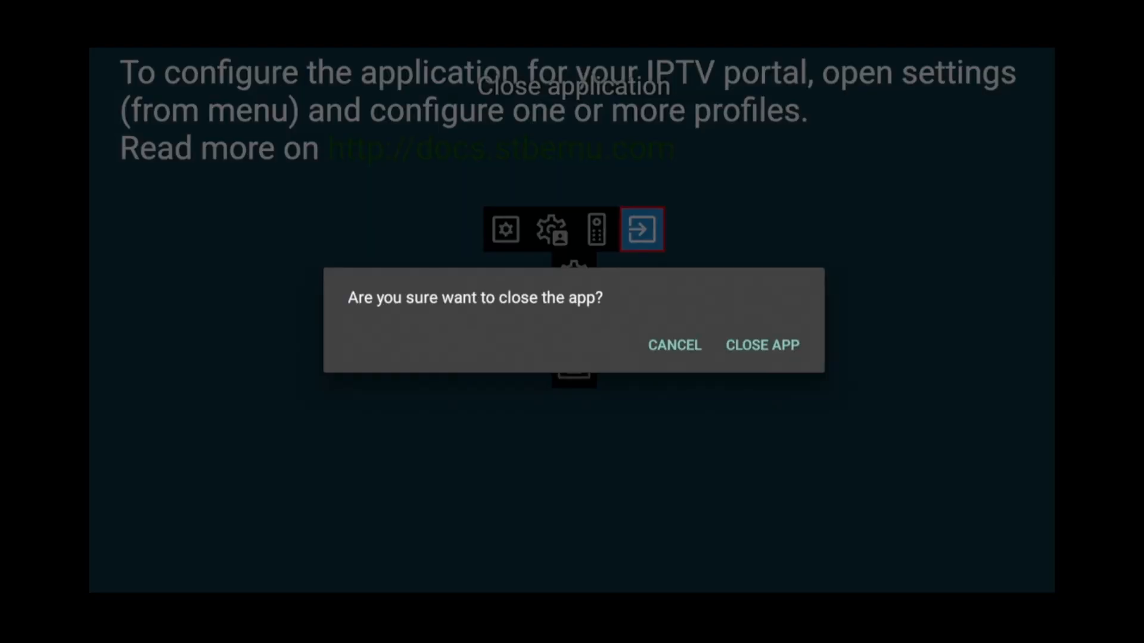
click(760, 345)
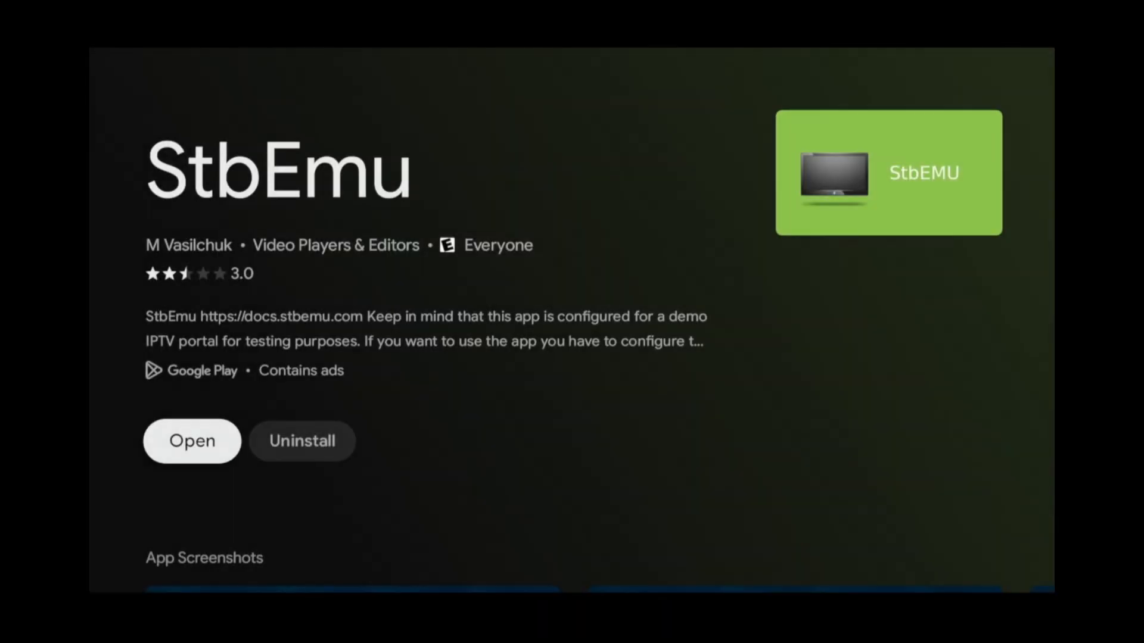
Step: Open StbEmu again from its Google TV app page to load the portal's channels
click(192, 441)
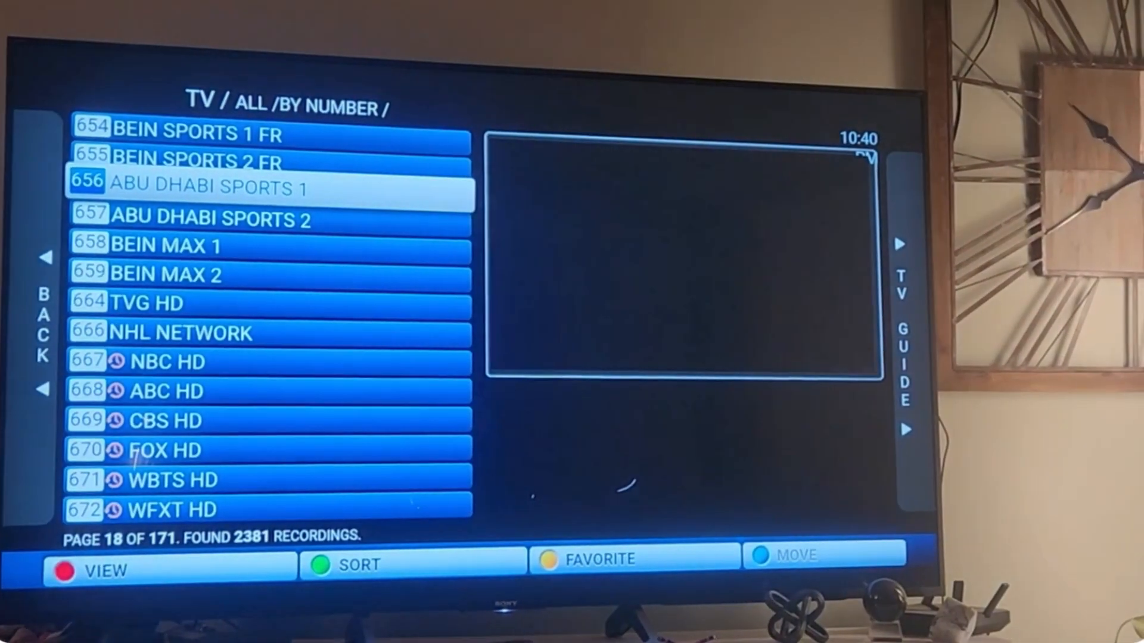